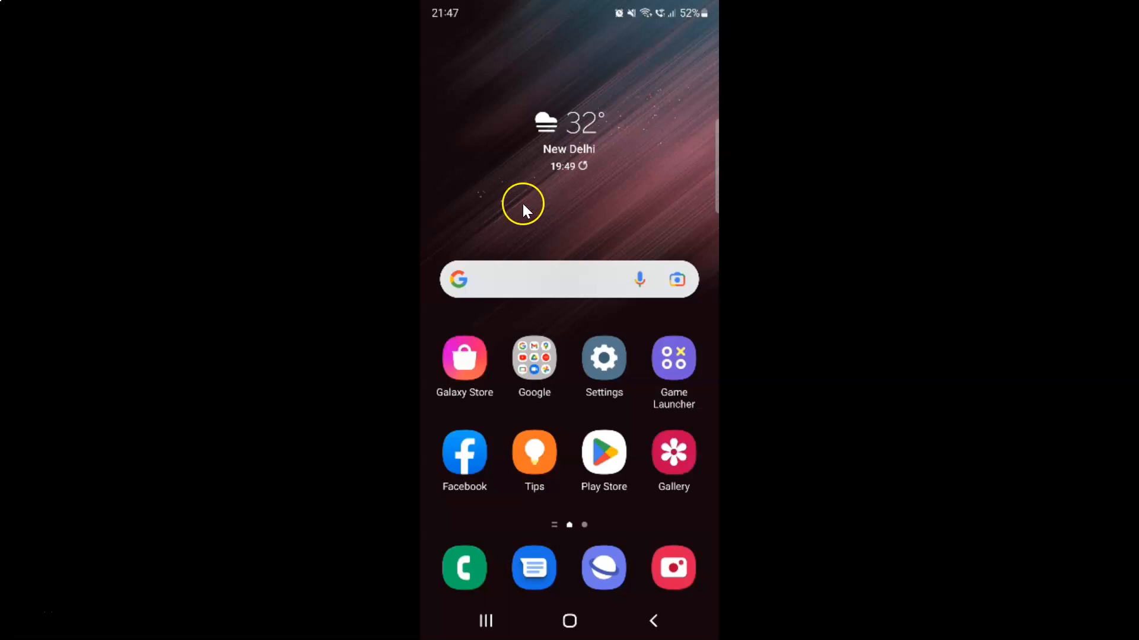
pyautogui.moveTo(613, 174)
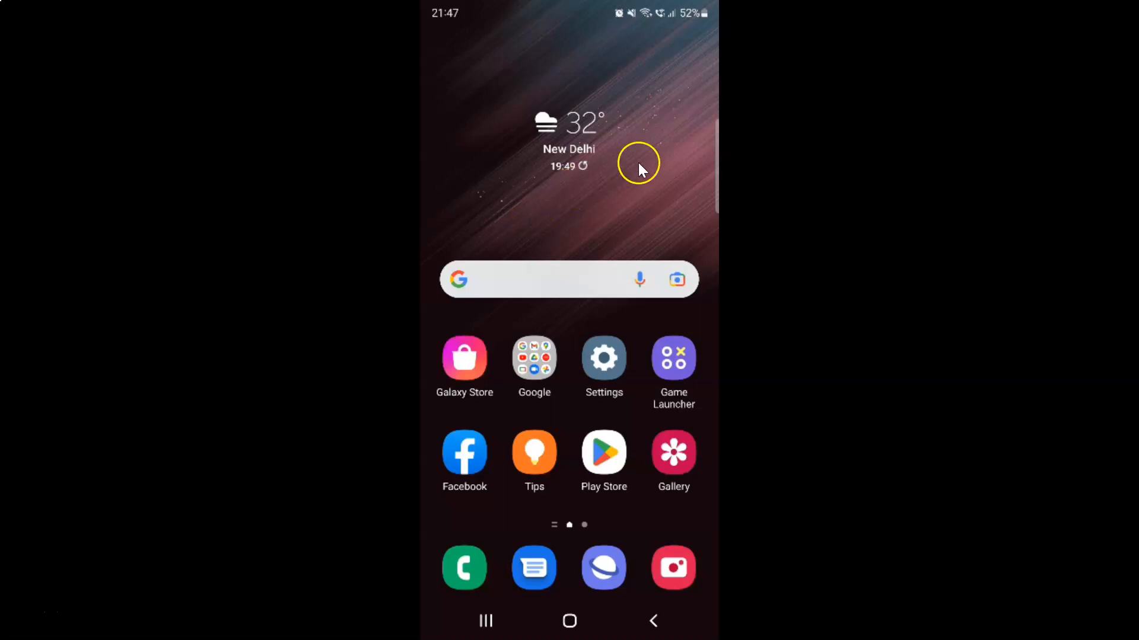
pyautogui.moveTo(586, 189)
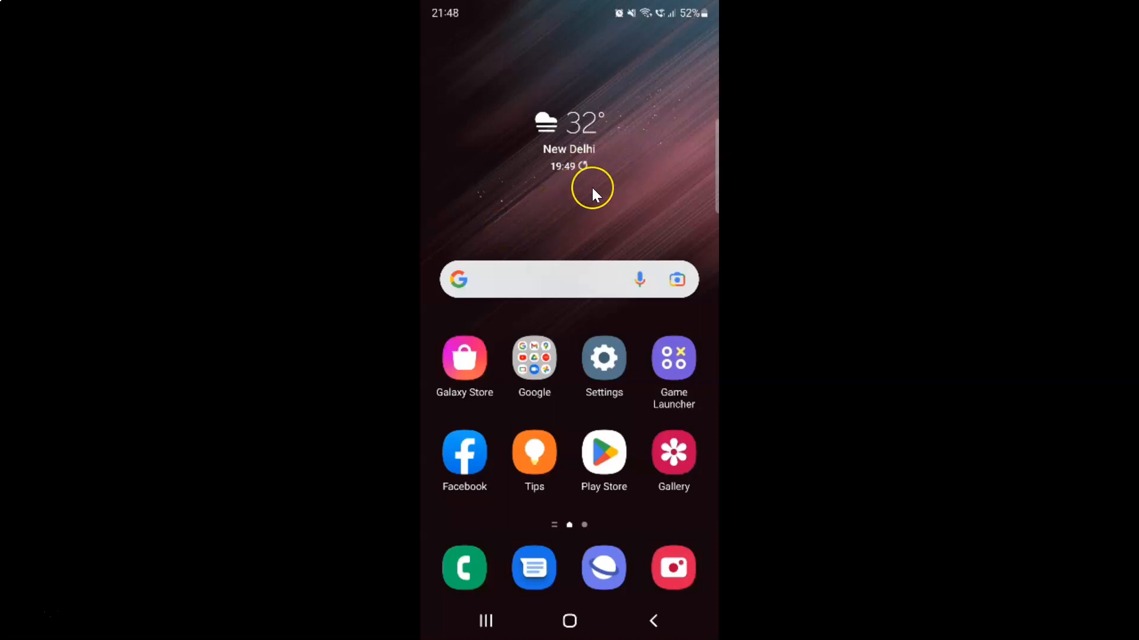
pyautogui.moveTo(595, 195)
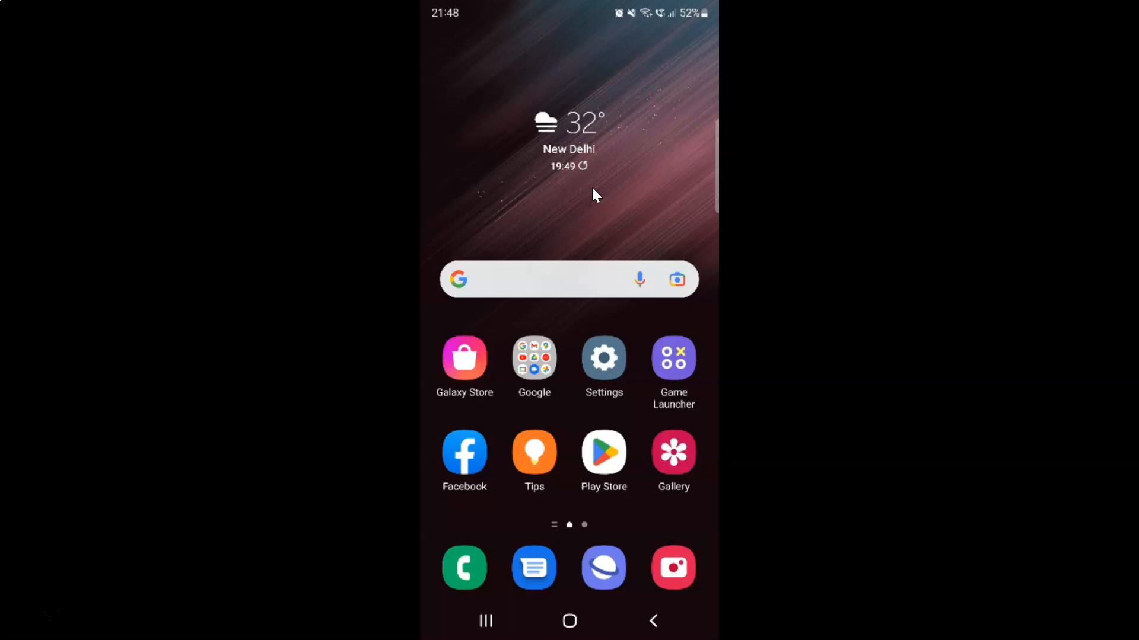
# - Launch the Settings app and scroll down past Apps and General management to About phone
pyautogui.click(604, 359)
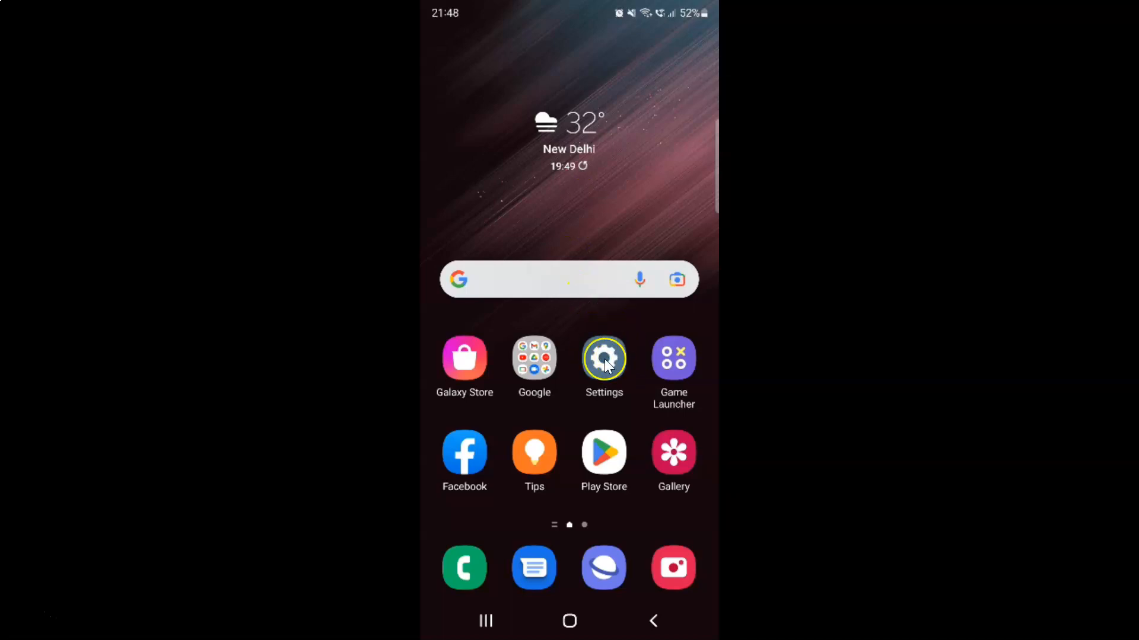
pyautogui.click(603, 358)
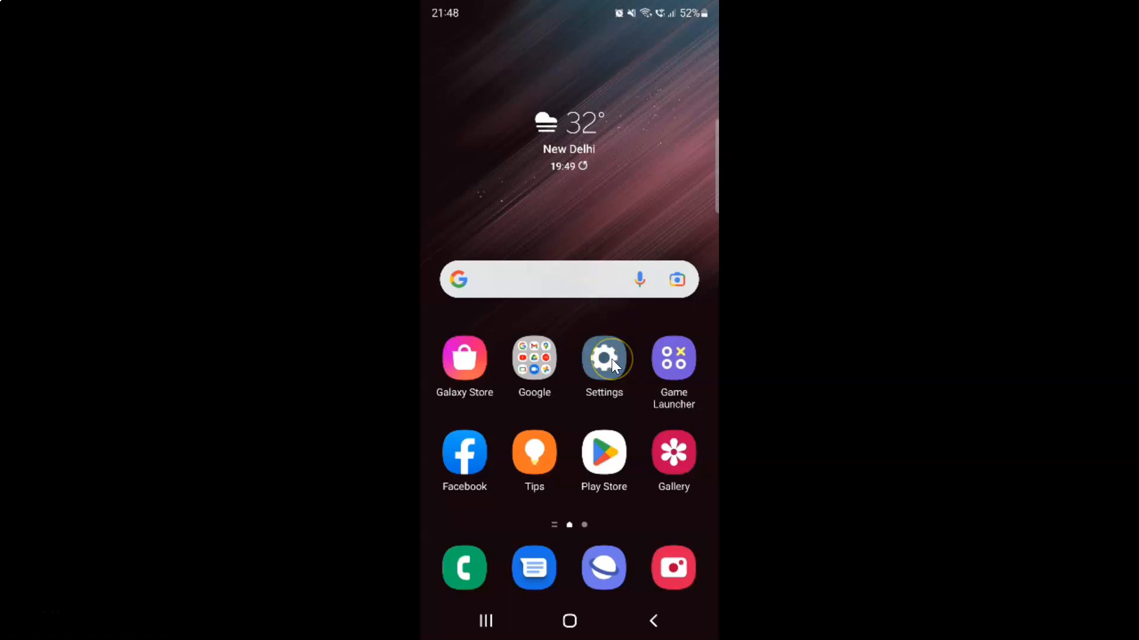
pyautogui.click(603, 358)
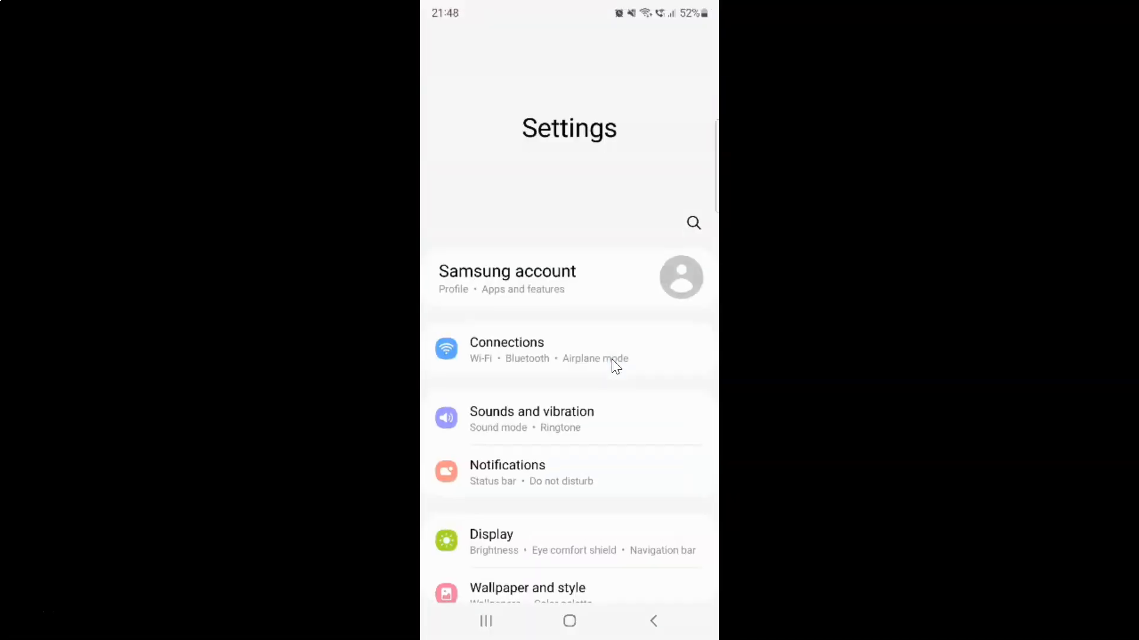
pyautogui.click(590, 352)
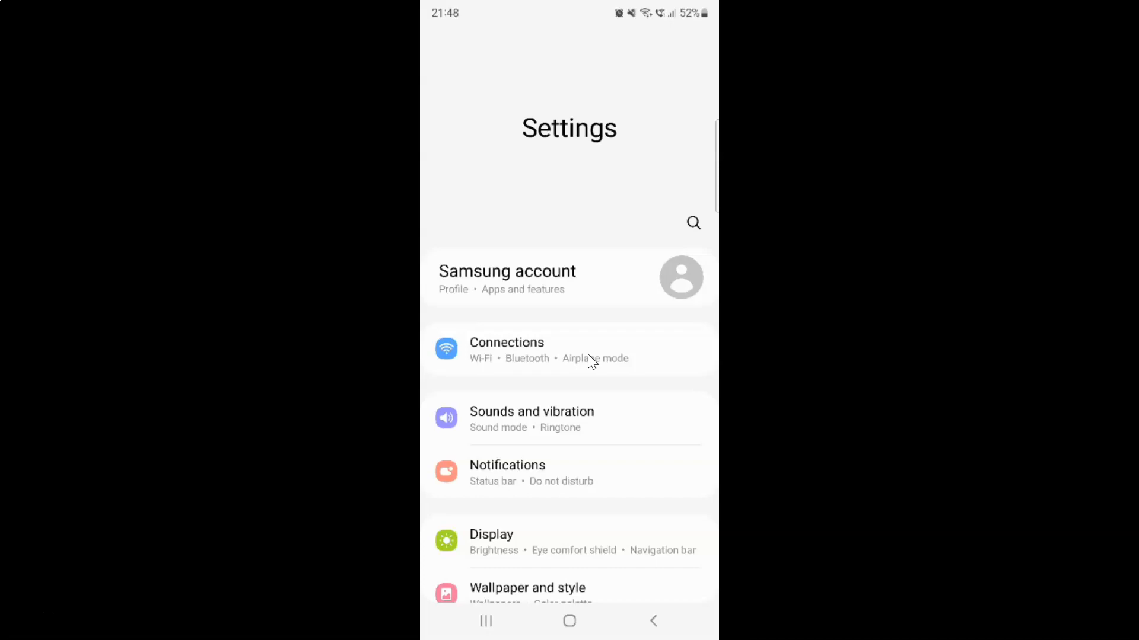
pyautogui.click(606, 350)
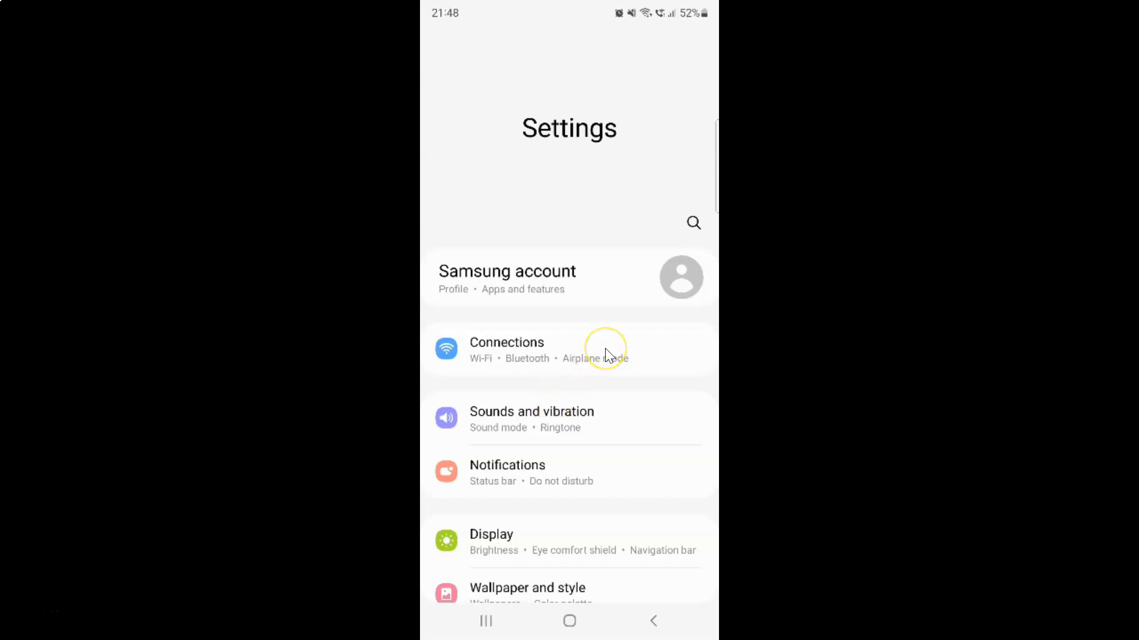
pyautogui.scroll(-3)
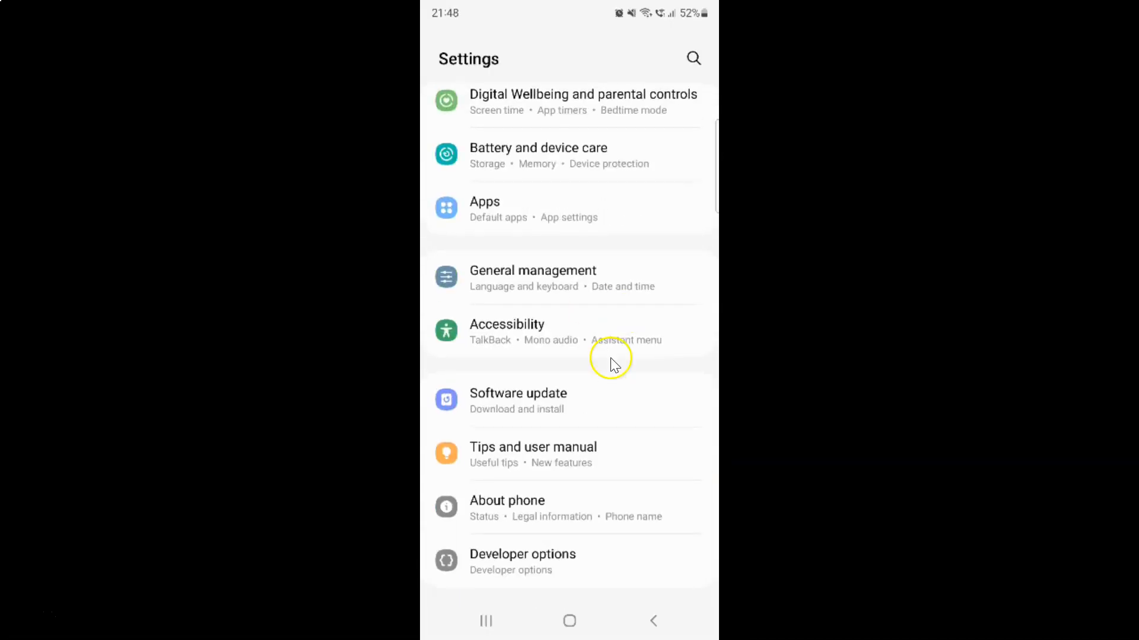
pyautogui.moveTo(555, 500)
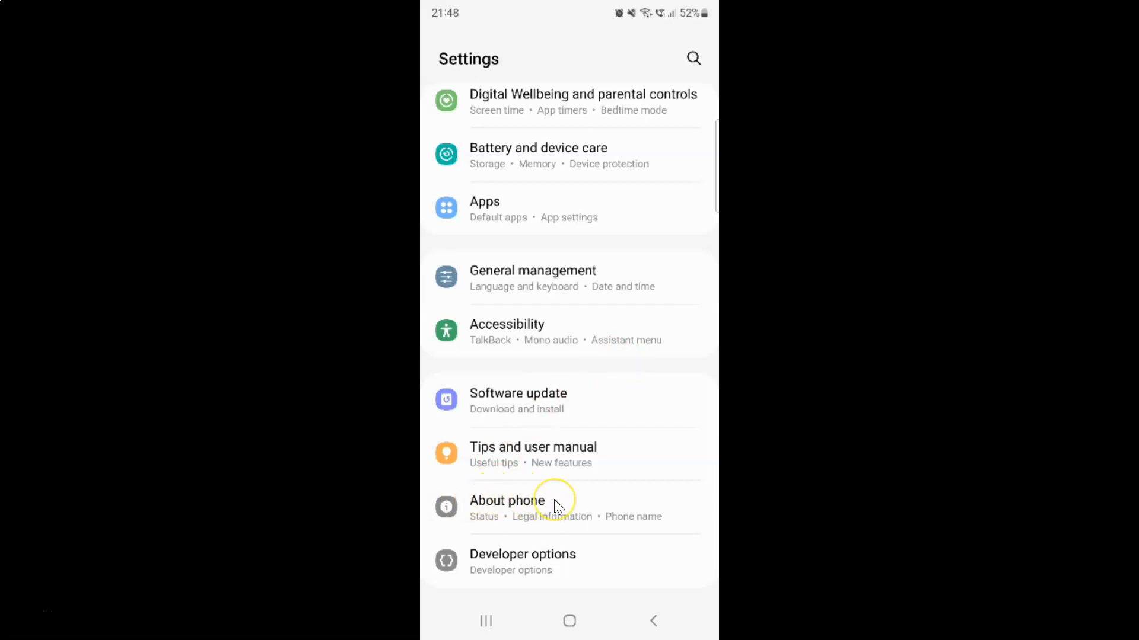
# - Open About phone to show the model number, serial number and IMEI
pyautogui.click(530, 501)
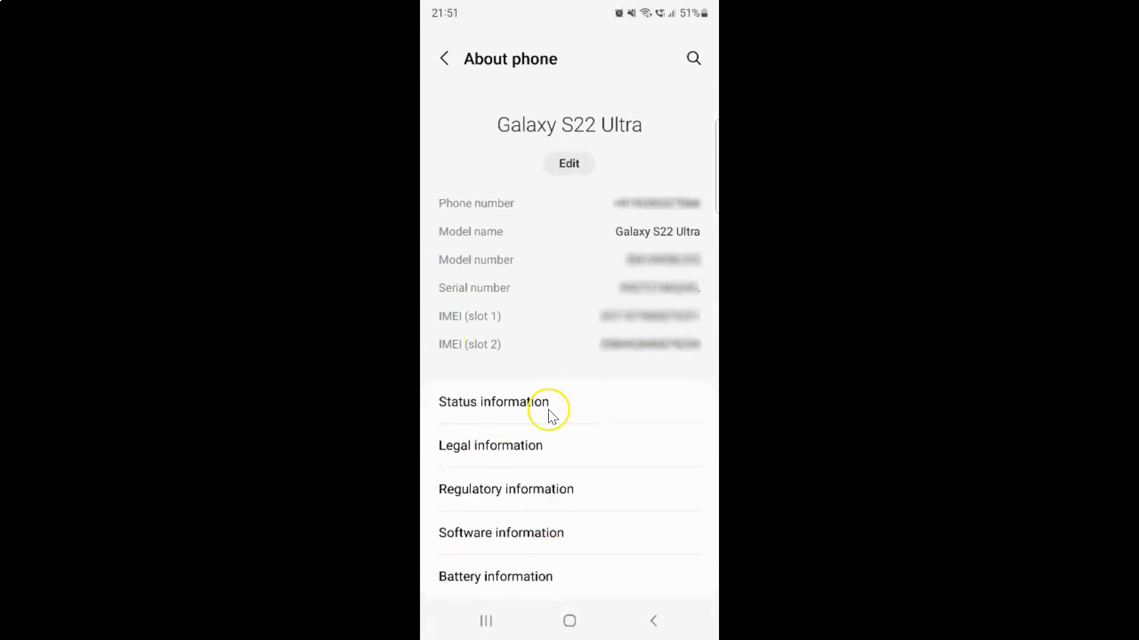
pyautogui.moveTo(562, 28)
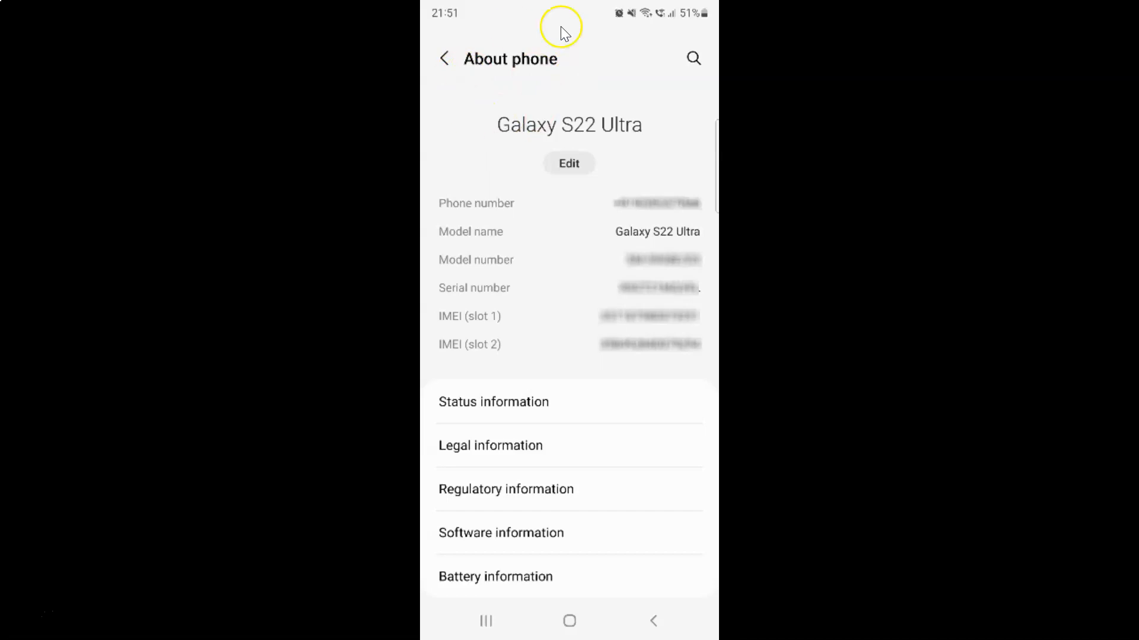
pyautogui.moveTo(677, 175)
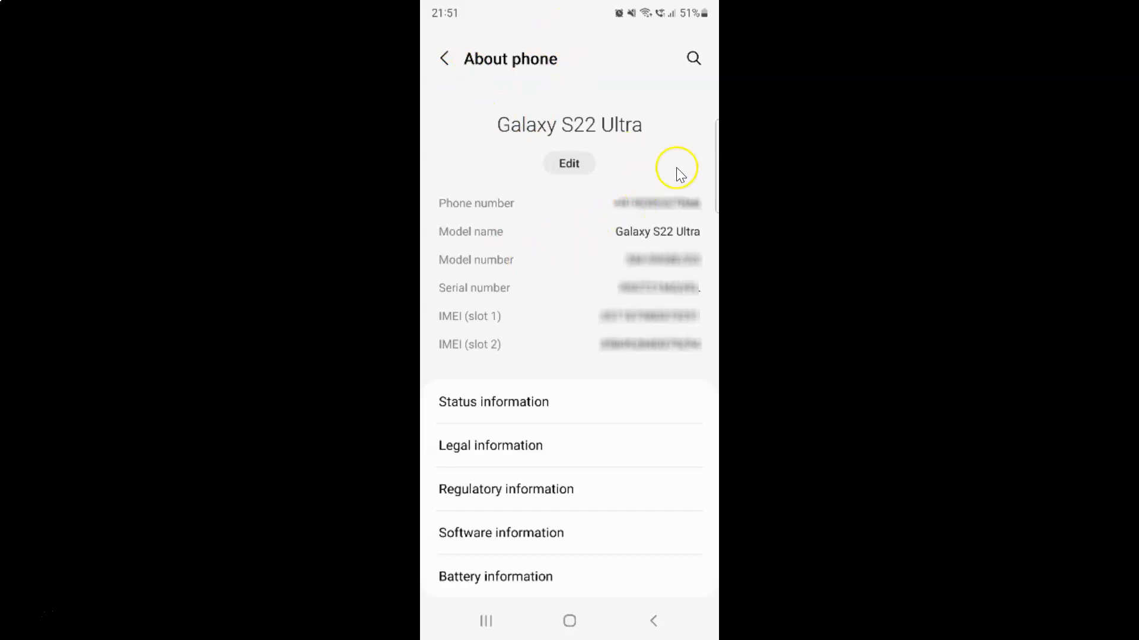
pyautogui.moveTo(513, 290)
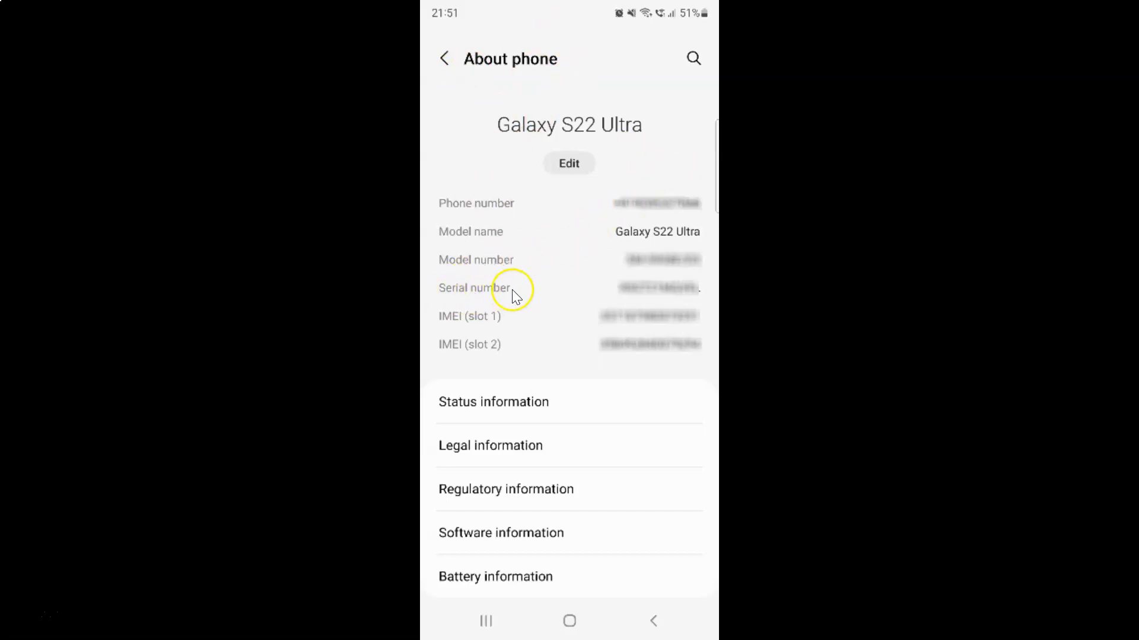
pyautogui.moveTo(644, 295)
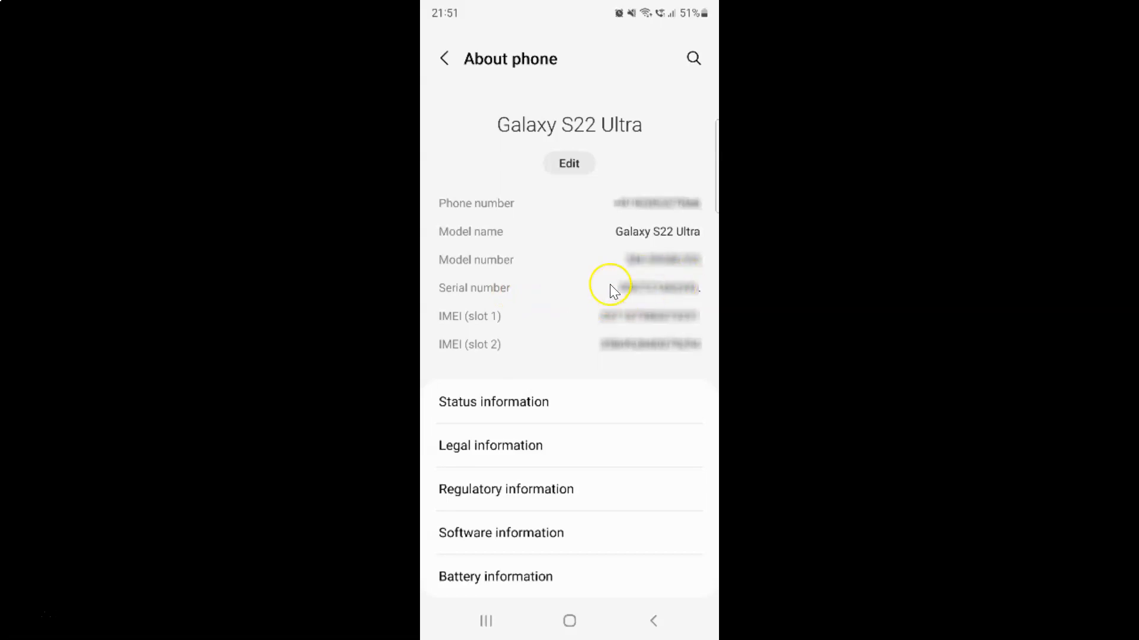
pyautogui.moveTo(678, 290)
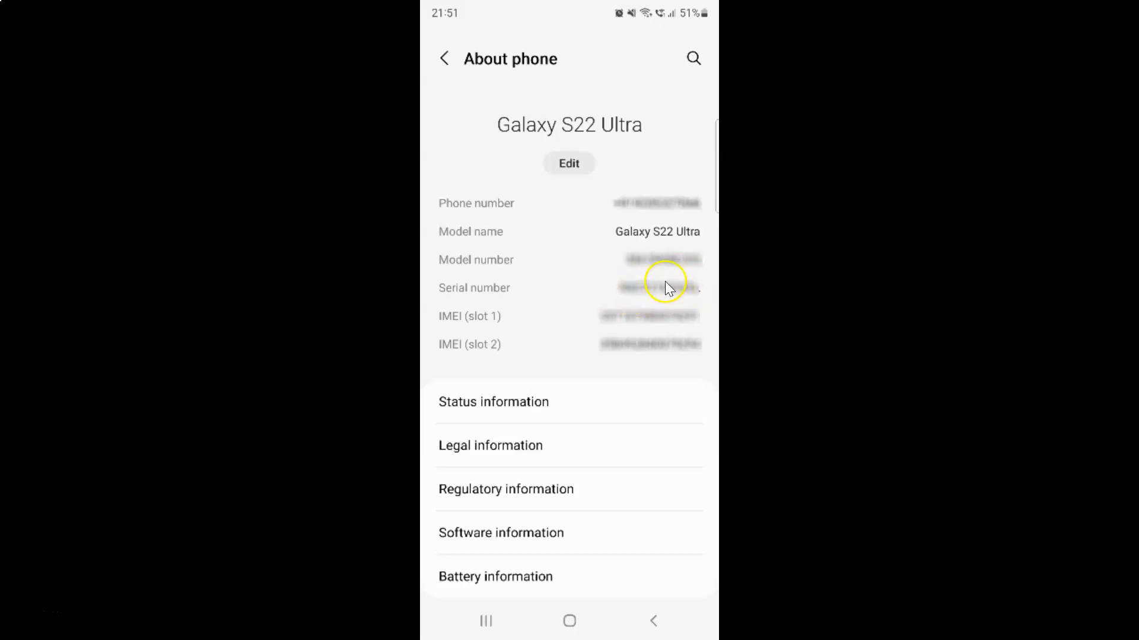
pyautogui.moveTo(644, 284)
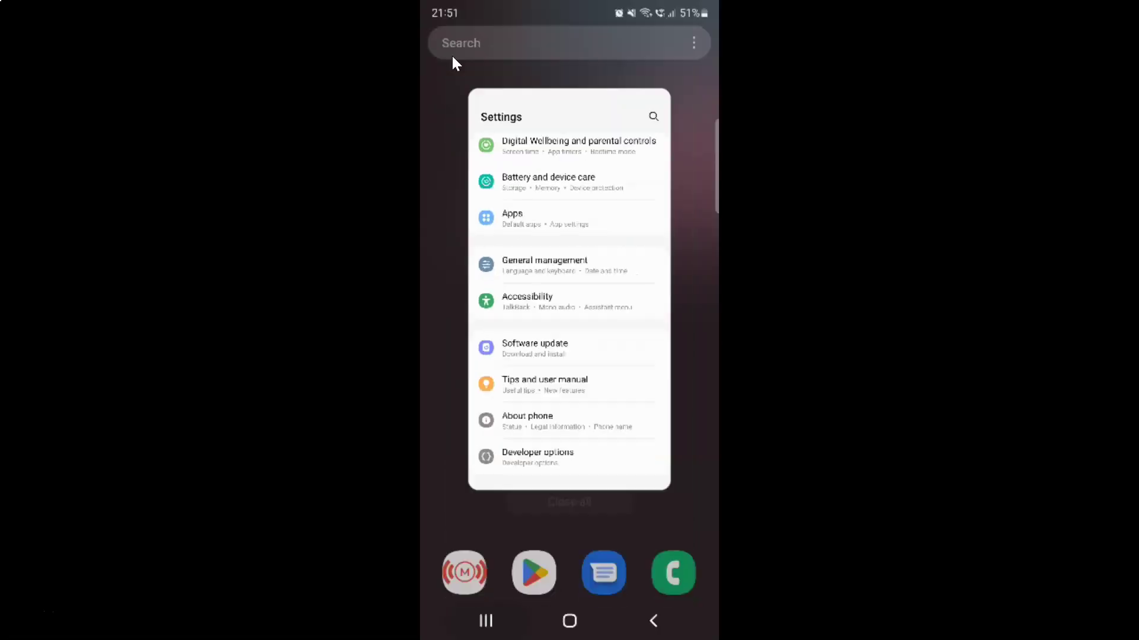
# - Dismiss Settings from Recents to return to the home screen with the weather widget
pyautogui.click(569, 621)
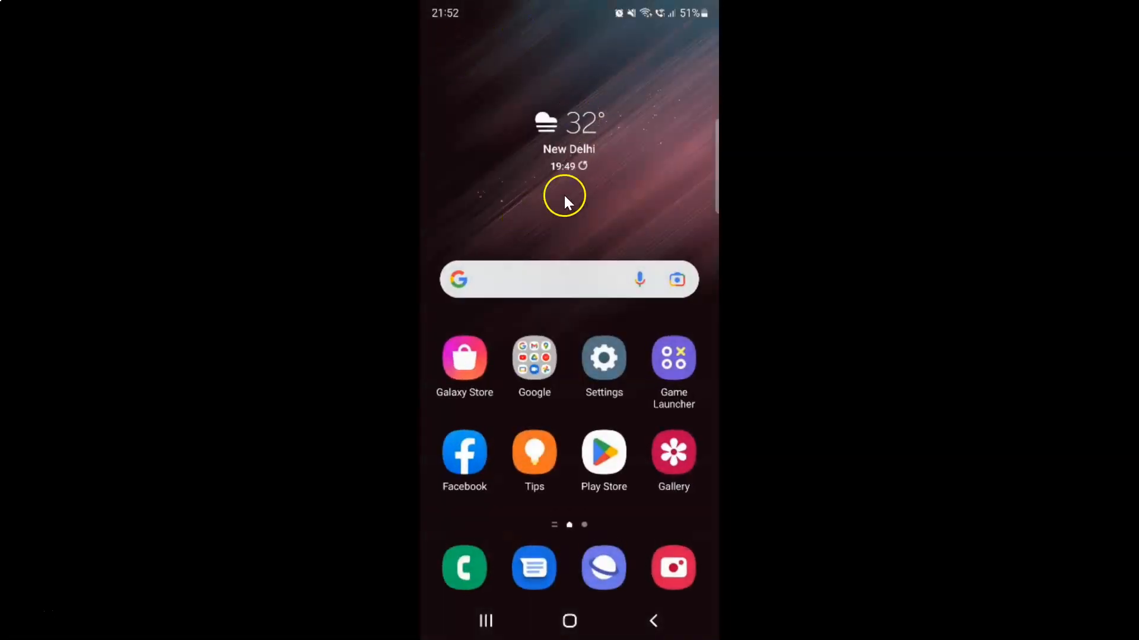